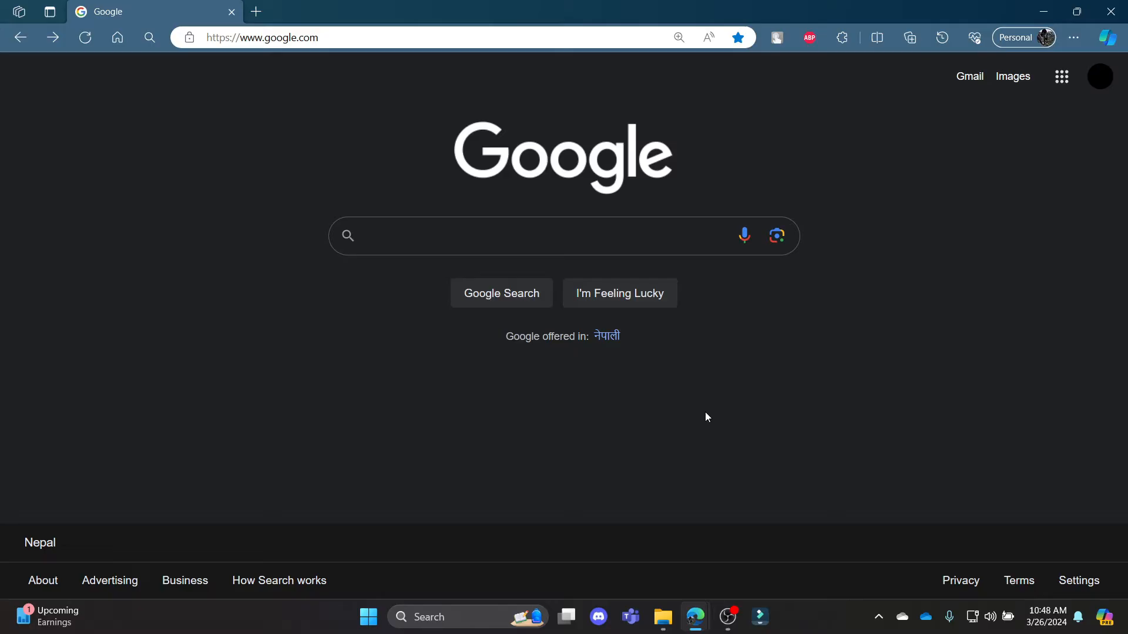
mouse_move(281, 55)
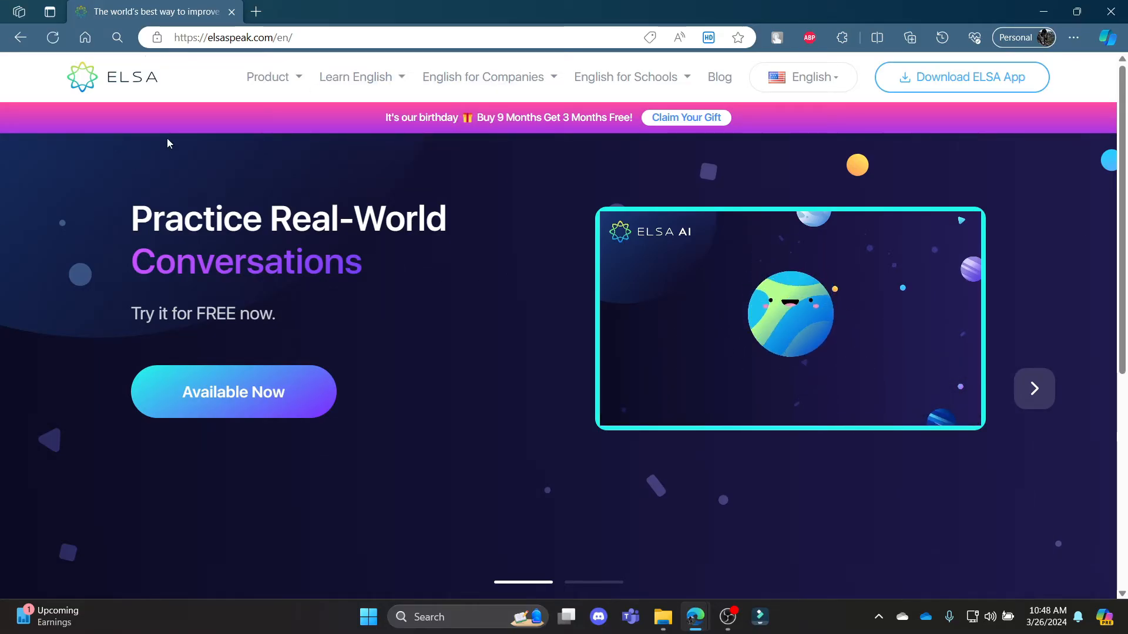
mouse_move(218, 79)
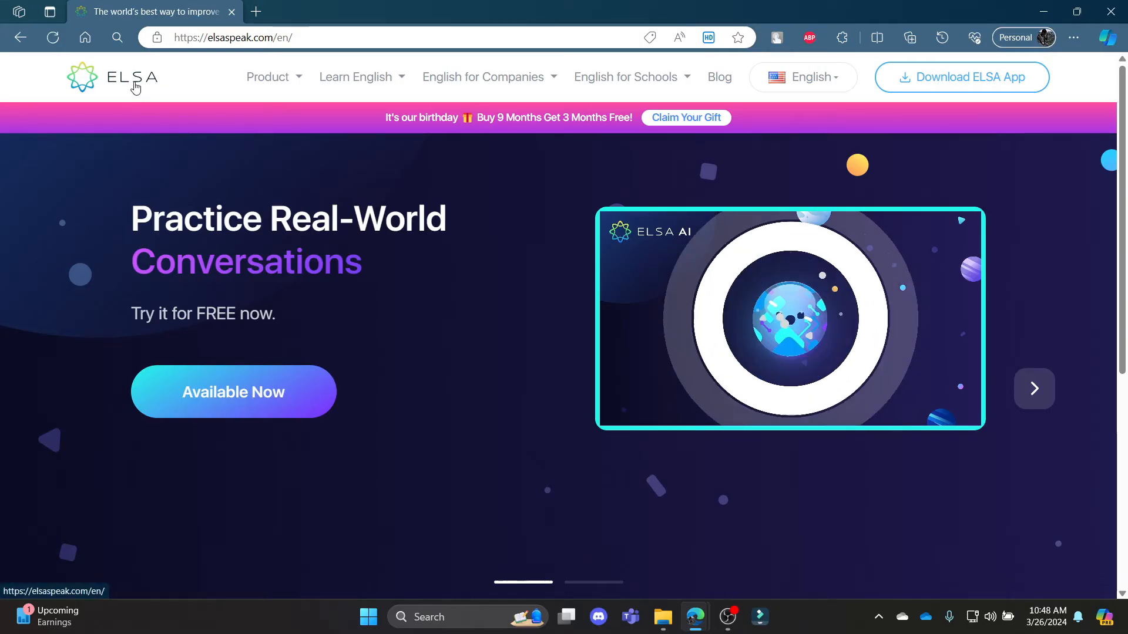
Step: Reach the Redeem Promo Code page from the Product menu in the top navigation
click(268, 77)
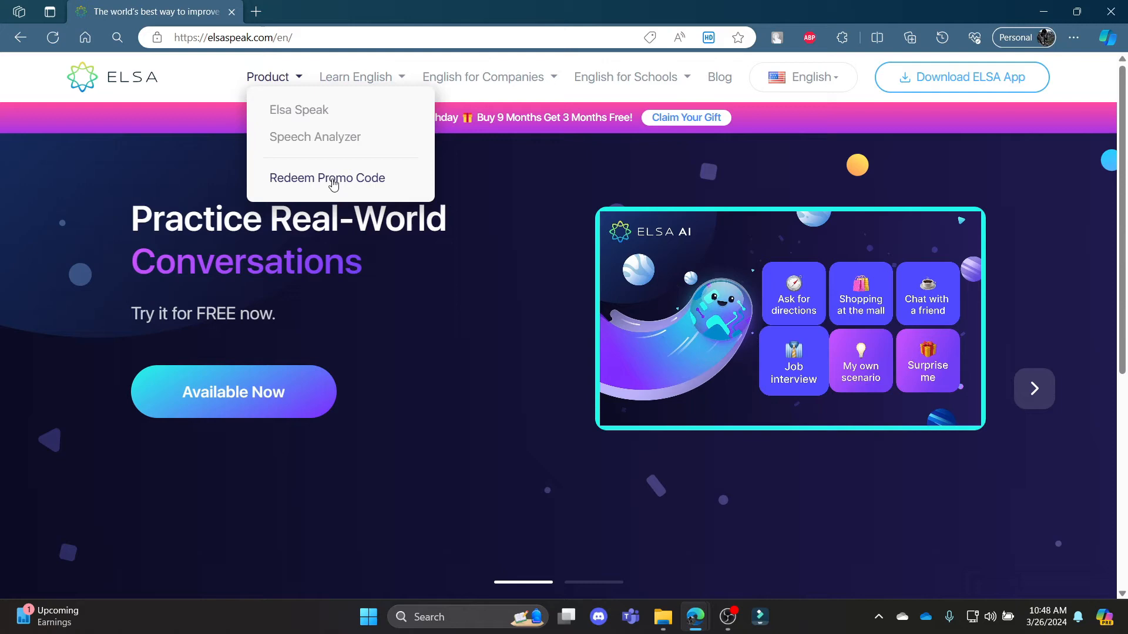
click(327, 177)
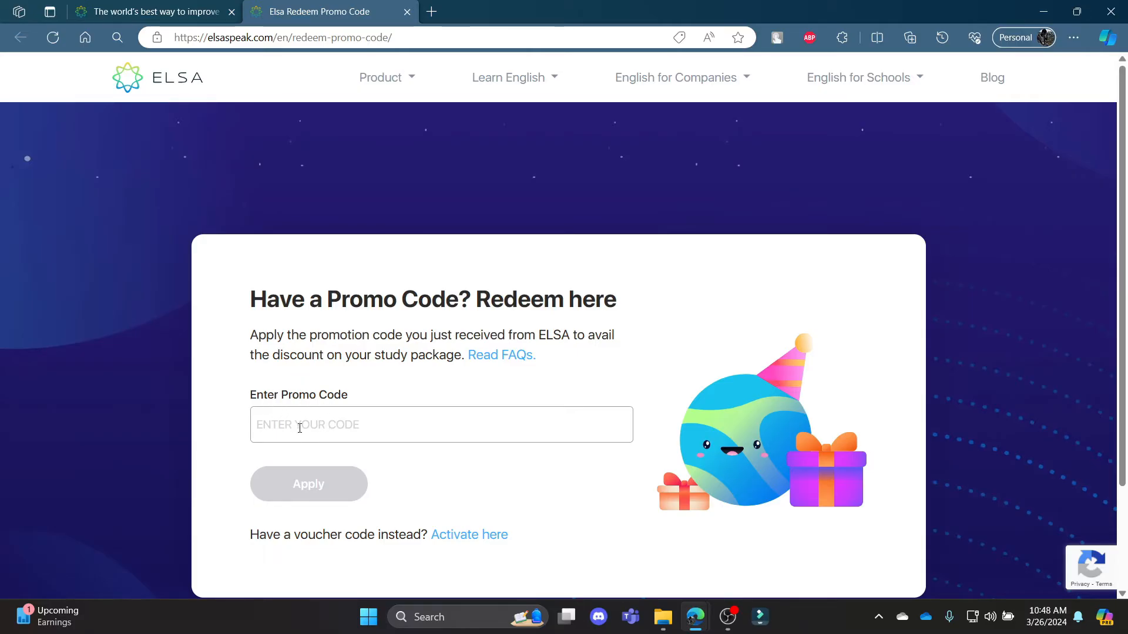
Step: Fill the Enter Promo Code field with the code 233245666
text(233245666666)
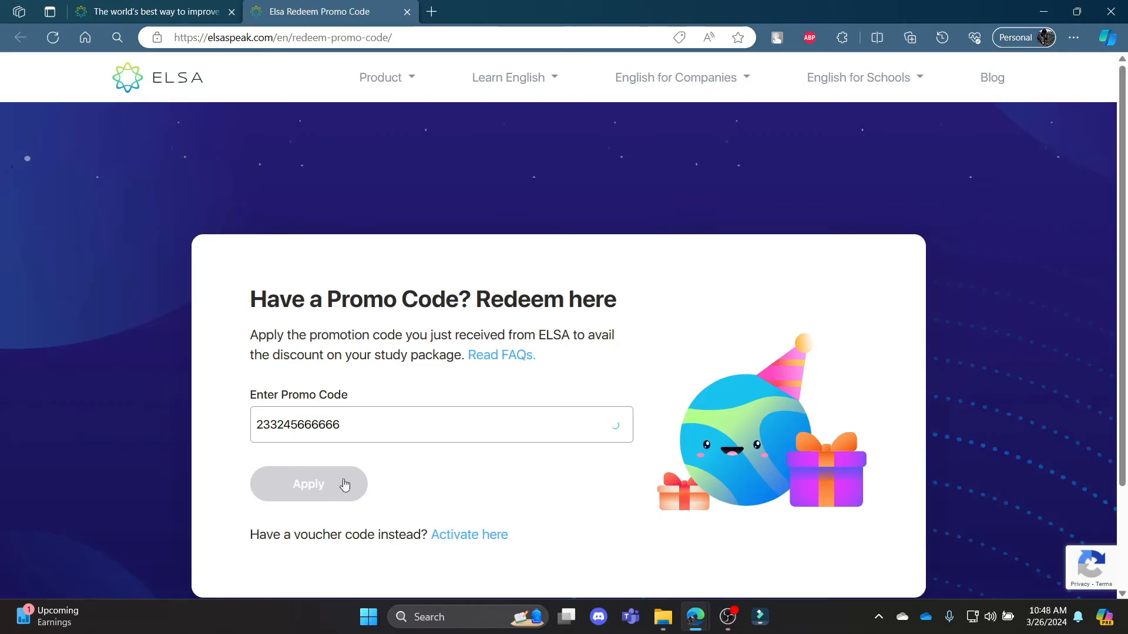
Step: Apply the code, get an invalid-code rejection, and return to a fresh Redeem Promo Code page
click(308, 483)
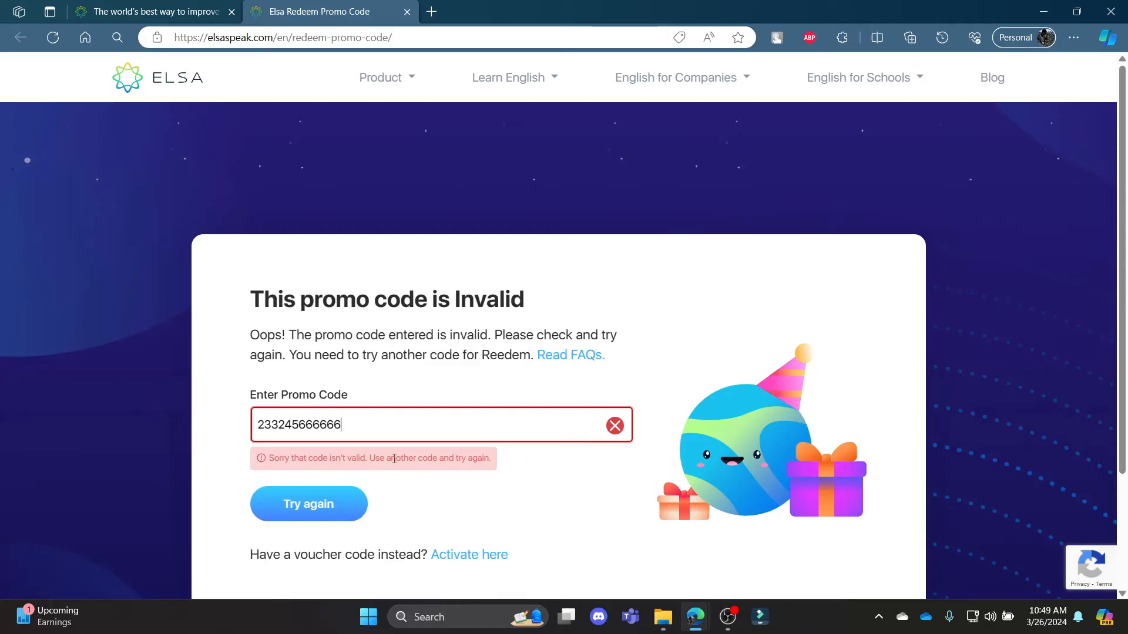
mouse_move(467, 470)
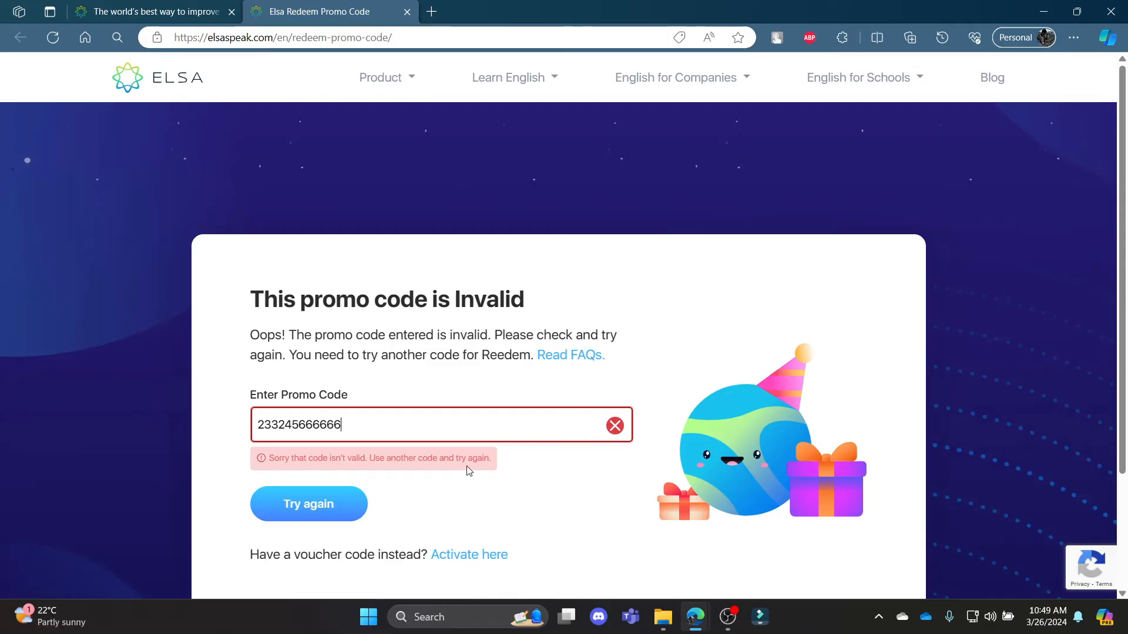
mouse_move(592, 378)
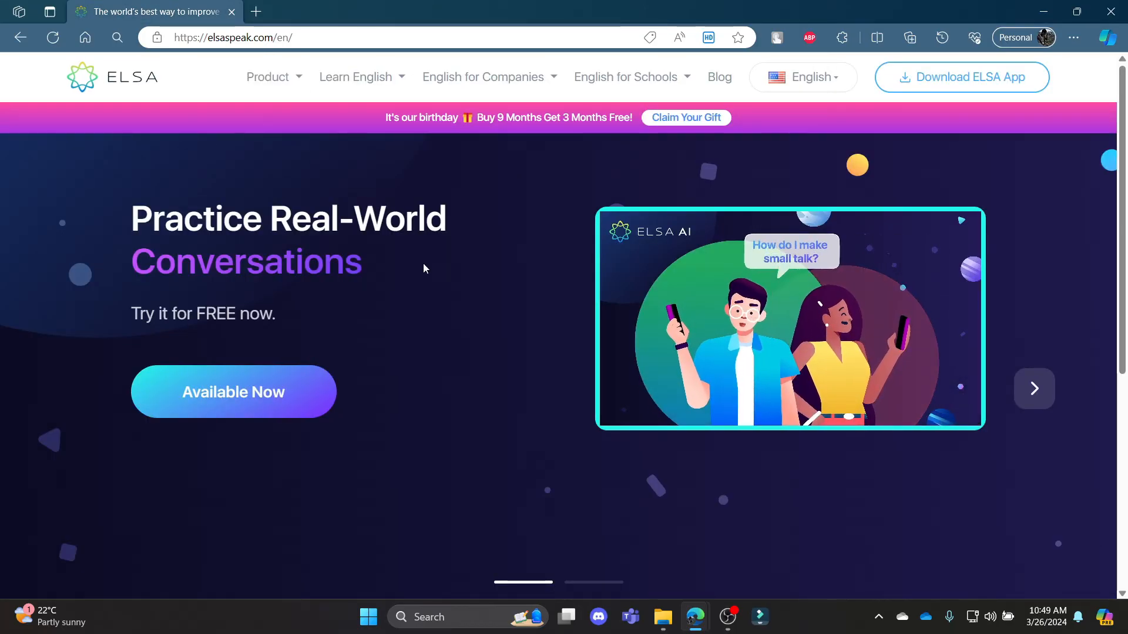
click(268, 78)
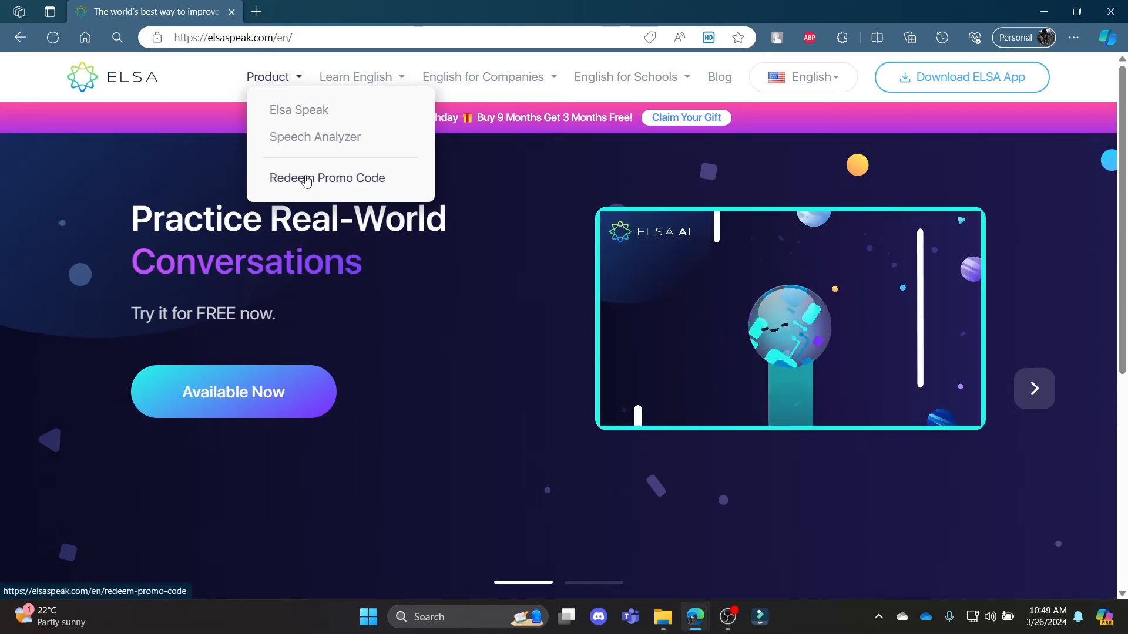
click(326, 178)
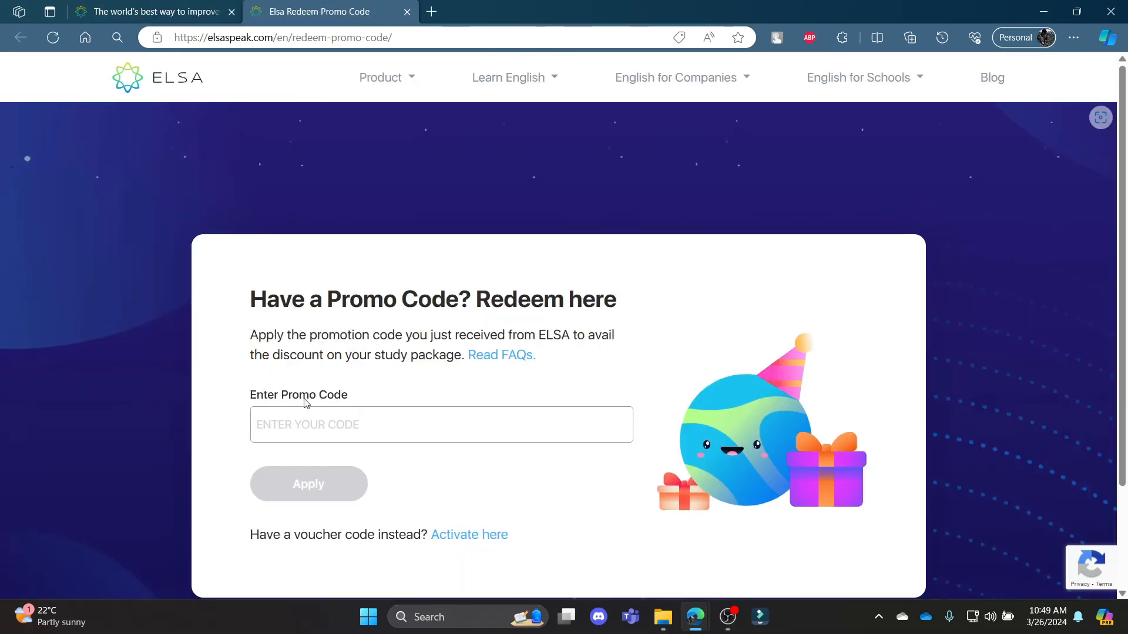
click(441, 424)
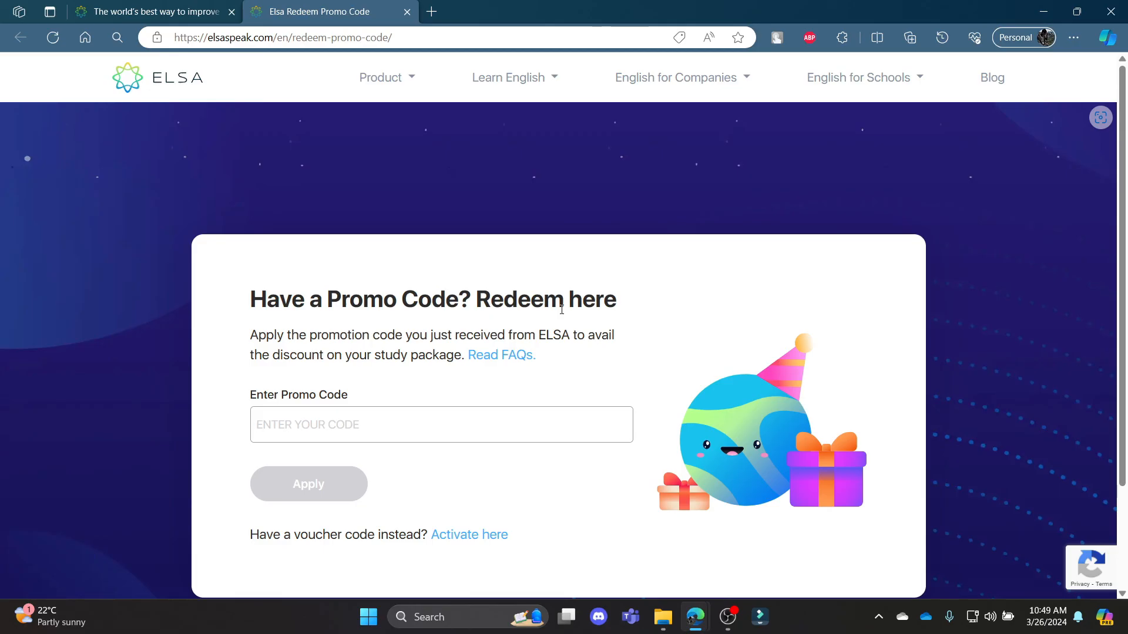
click(440, 424)
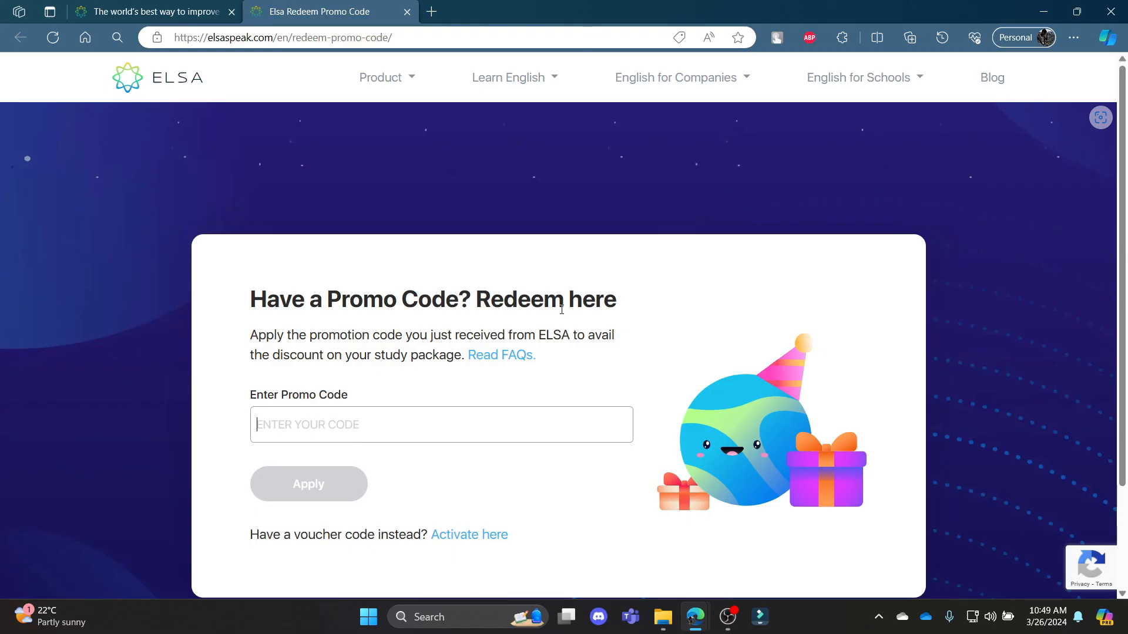